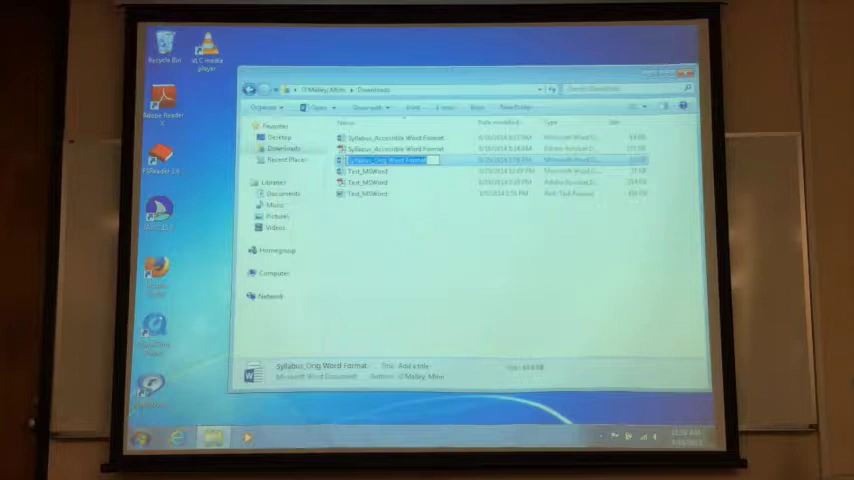
# - Open the Syllabus_Orig Word Format file in Word from Explorer
pyautogui.doubleClick(390, 160)
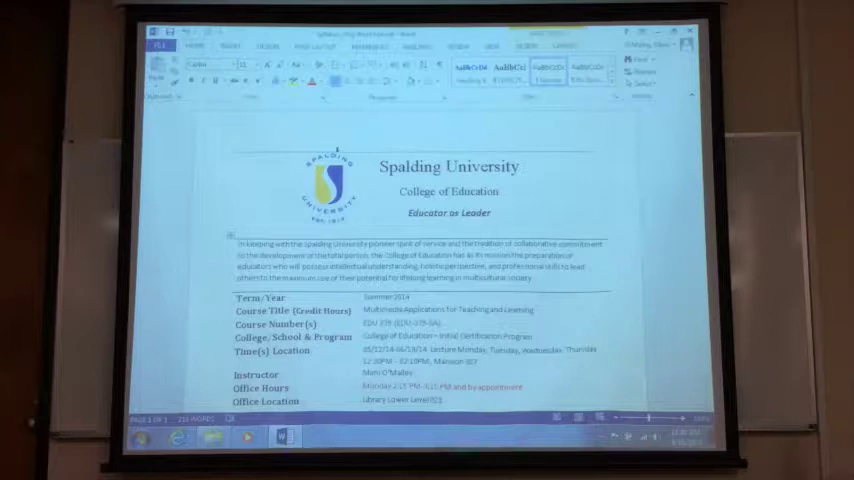
pyautogui.scroll(-3)
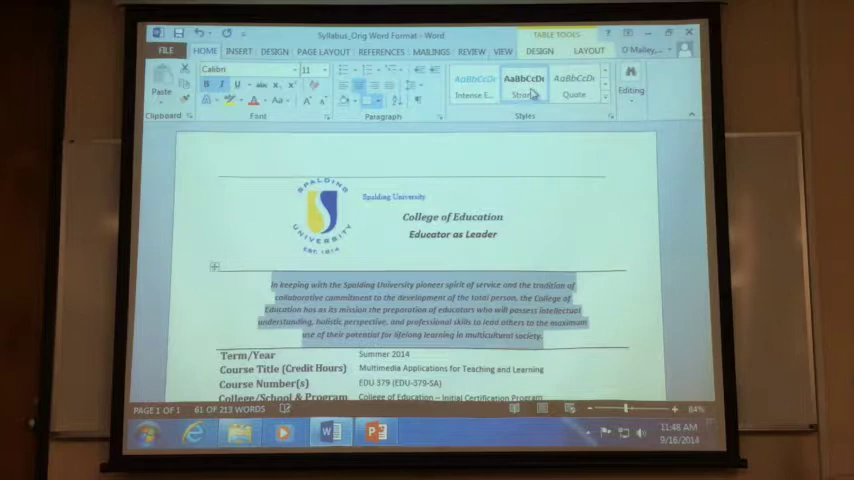
# - Give the mission statement a Styles gallery style, making it left-aligned light italic text
pyautogui.click(628, 100)
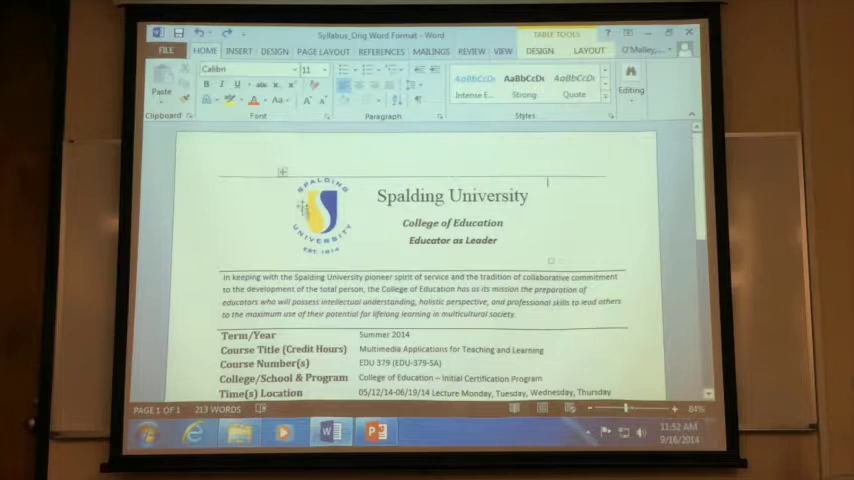
# - Bring up the shortcut menu for the Spalding University logo picture
pyautogui.rightClick(315, 215)
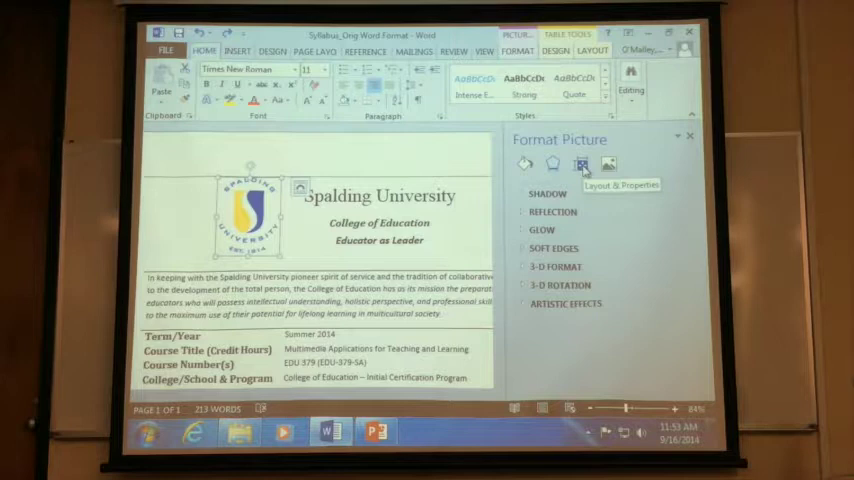
# - Show the Layout & Properties section of the logo's Format Picture pane
pyautogui.click(589, 164)
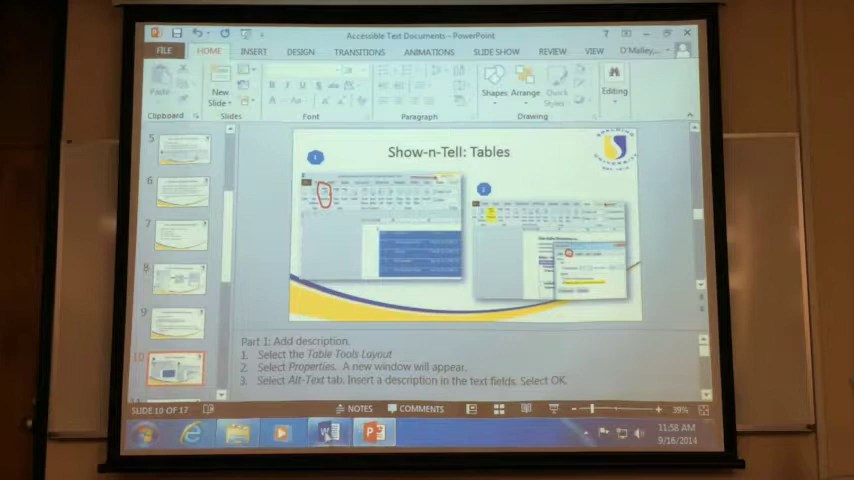
# - Return from the Show-n-Tell: Tables slide to the Word syllabus
pyautogui.click(322, 435)
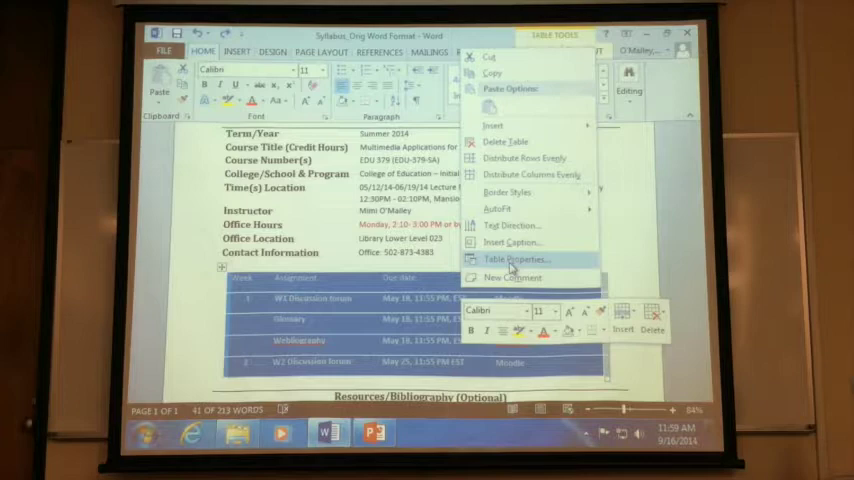
# - Open Table Properties for the syllabus's week-assignments table
pyautogui.click(518, 260)
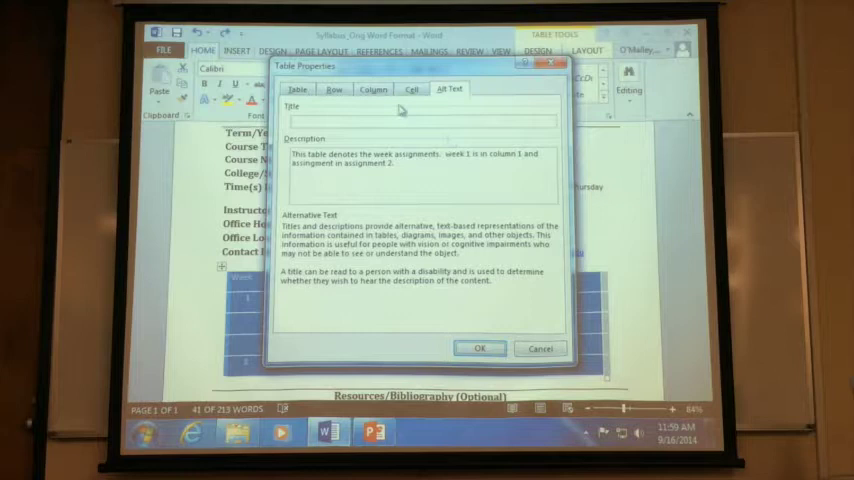
# - Show the Row settings of the assignments table in Table Properties
pyautogui.click(335, 90)
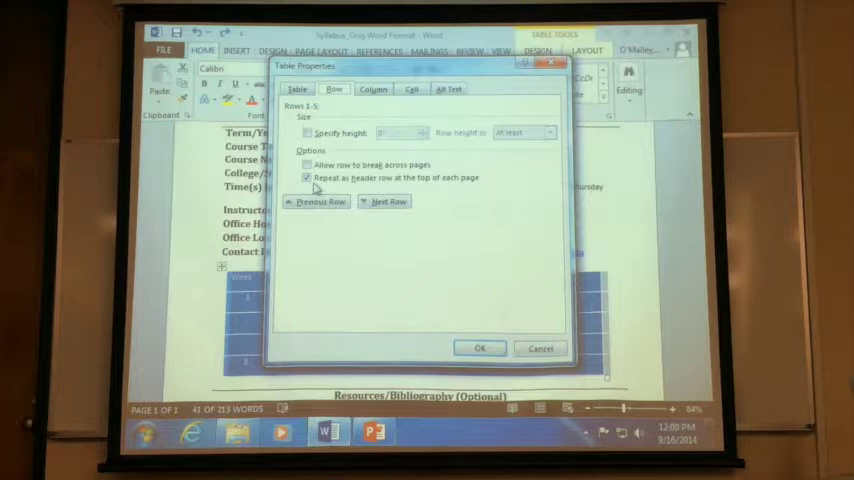
# - Turn on 'Repeat as header row at the top of each page' and confirm with OK
pyautogui.click(306, 177)
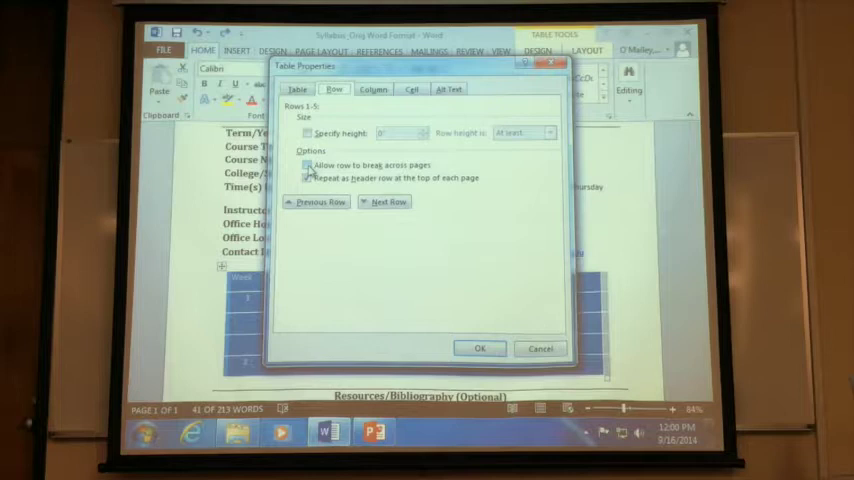
pyautogui.click(307, 178)
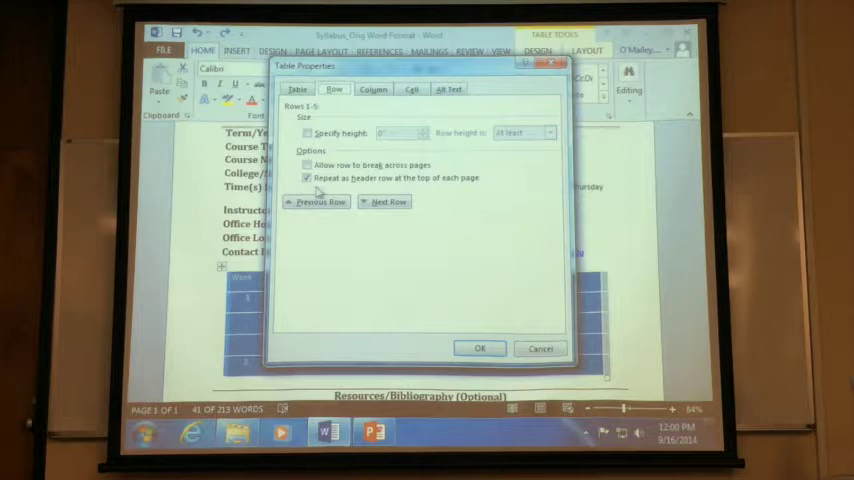
pyautogui.click(479, 348)
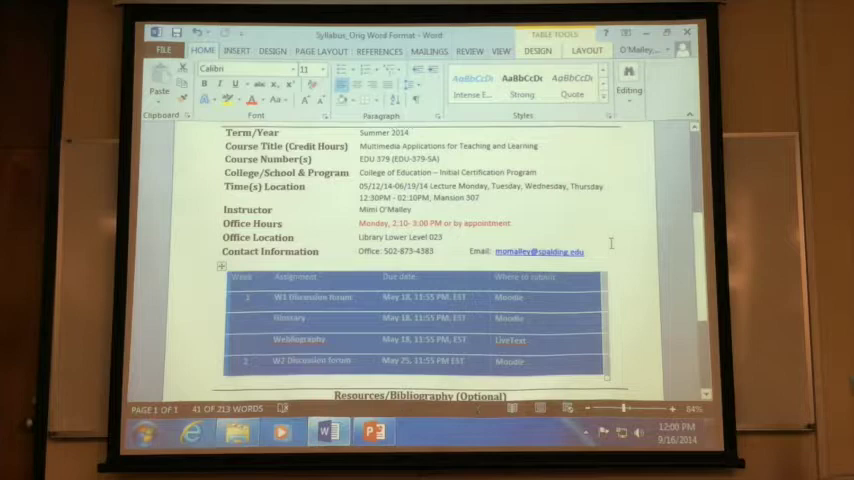
pyautogui.click(362, 432)
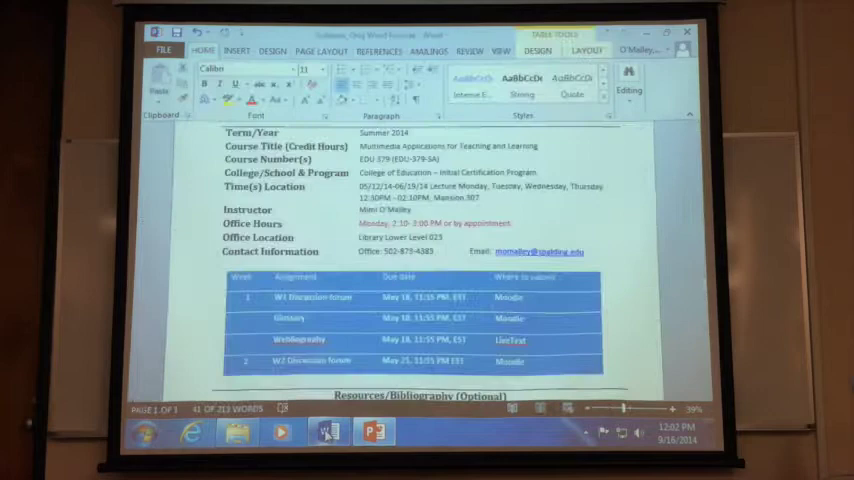
# - Bring the Word syllabus document back to the front
pyautogui.click(168, 50)
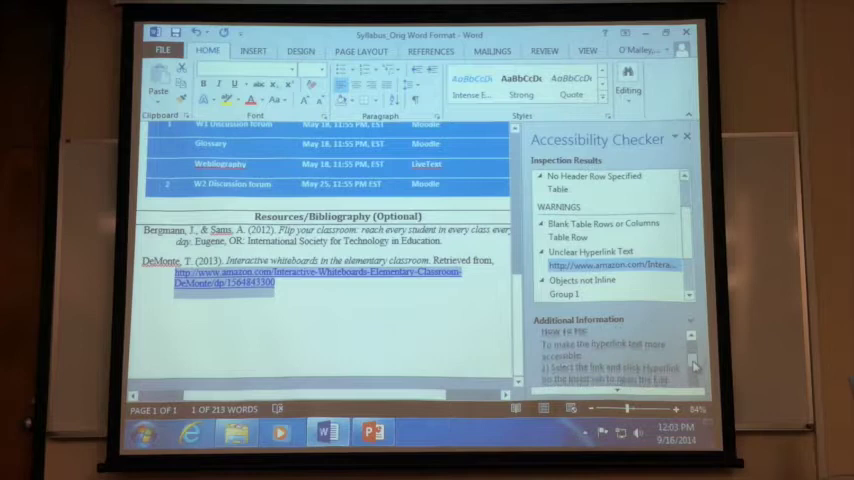
pyautogui.scroll(-3)
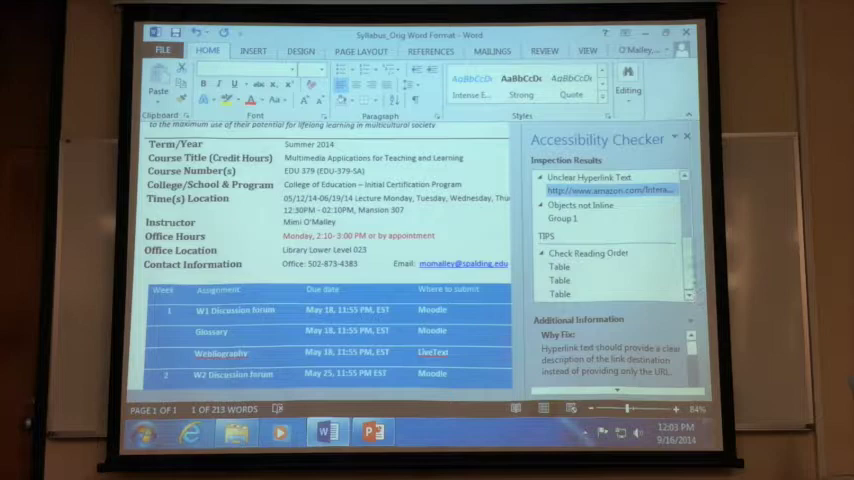
pyautogui.click(363, 435)
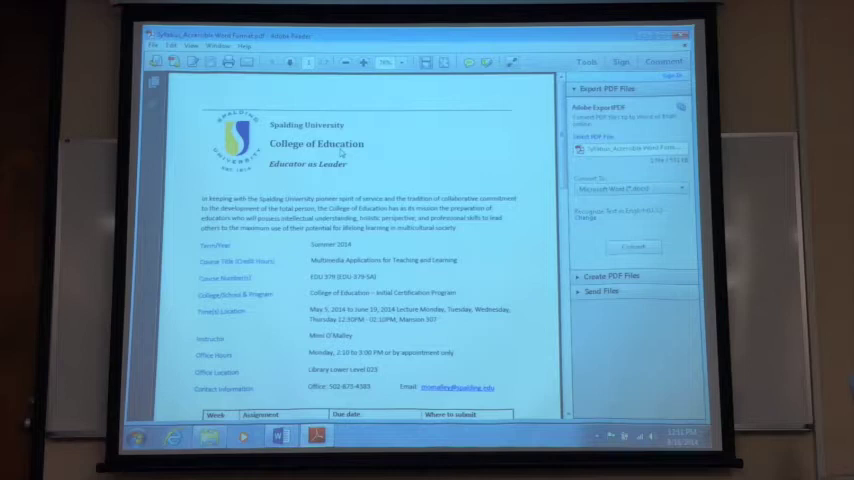
# - Scroll down to the table of weeks, assignments, due dates and submission methods
pyautogui.scroll(-3)
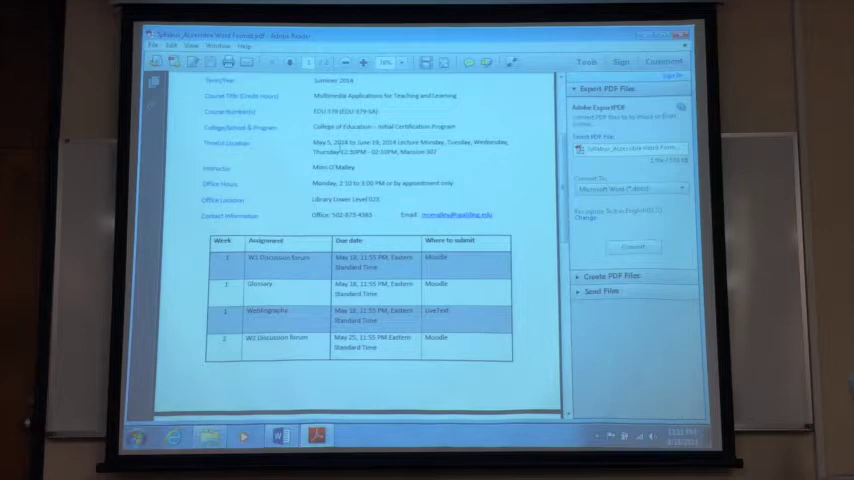